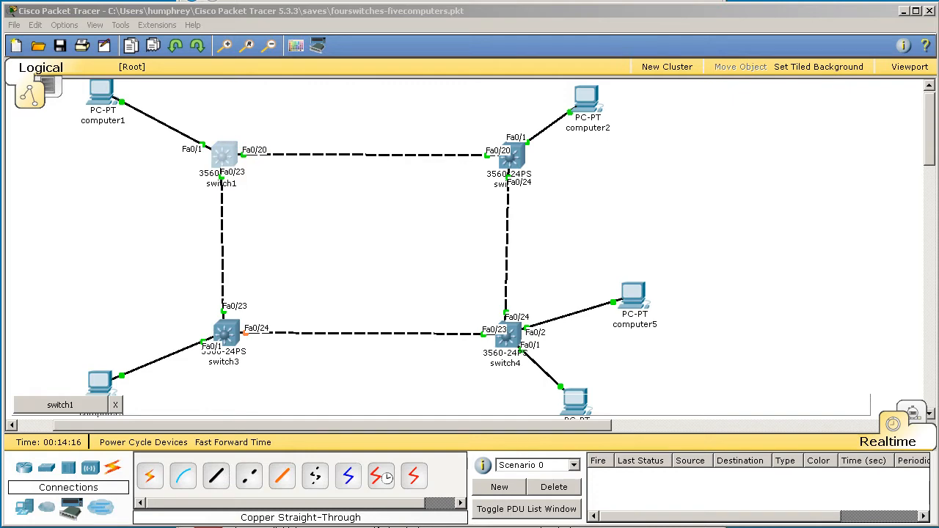
# Bring up switch1's CLI to show global CDP enabled, 60-second timer, 180-second holdtime
pyautogui.doubleClick(223, 162)
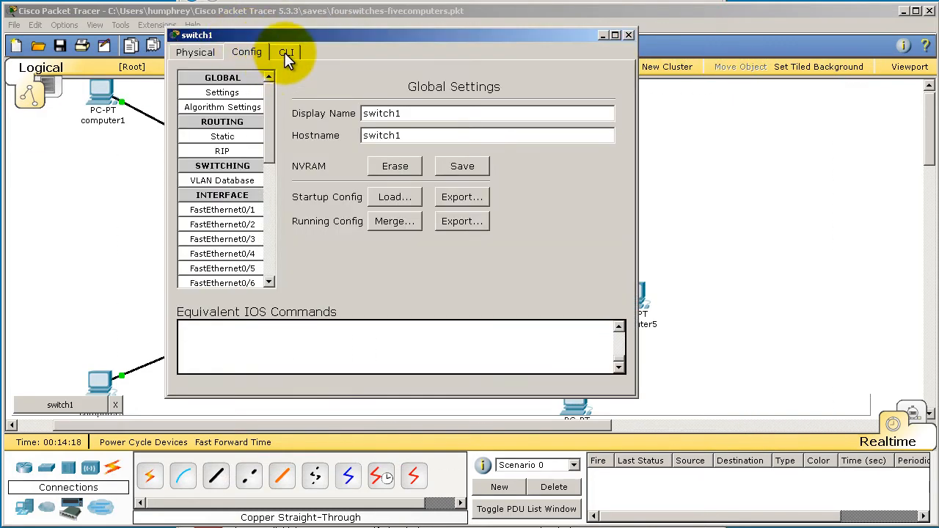
pyautogui.click(286, 52)
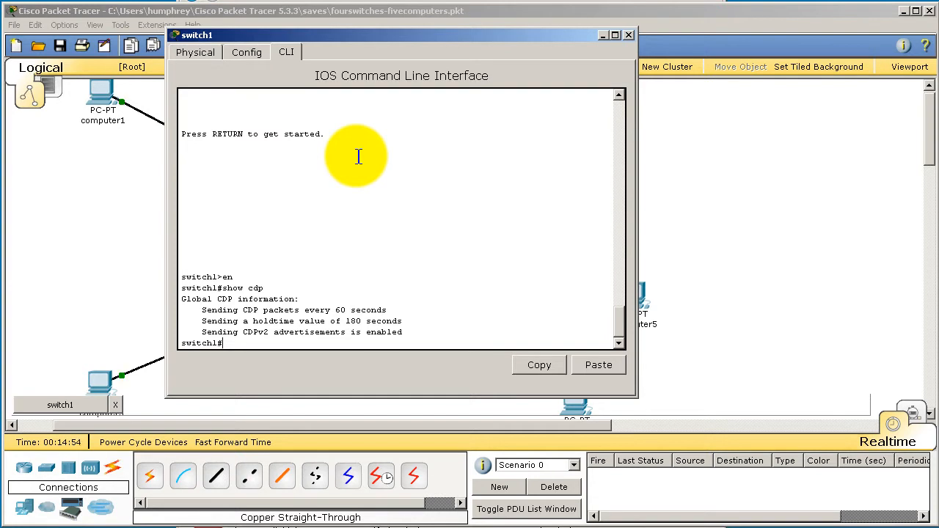
# Run 'show cdp neighbors' listing switch2 on Fa0/20 and switch3 on Fa0/23
pyautogui.write('show cdp')
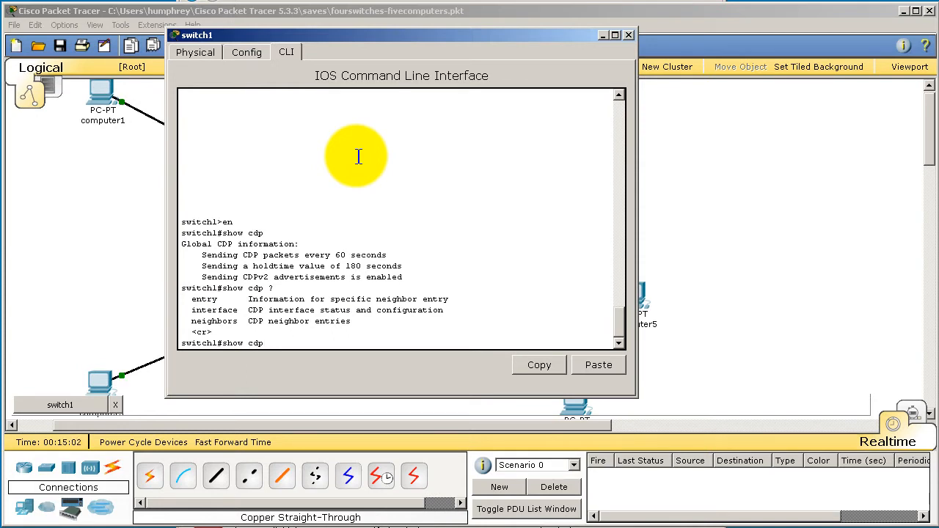
pyautogui.write('show cdp neighbors')
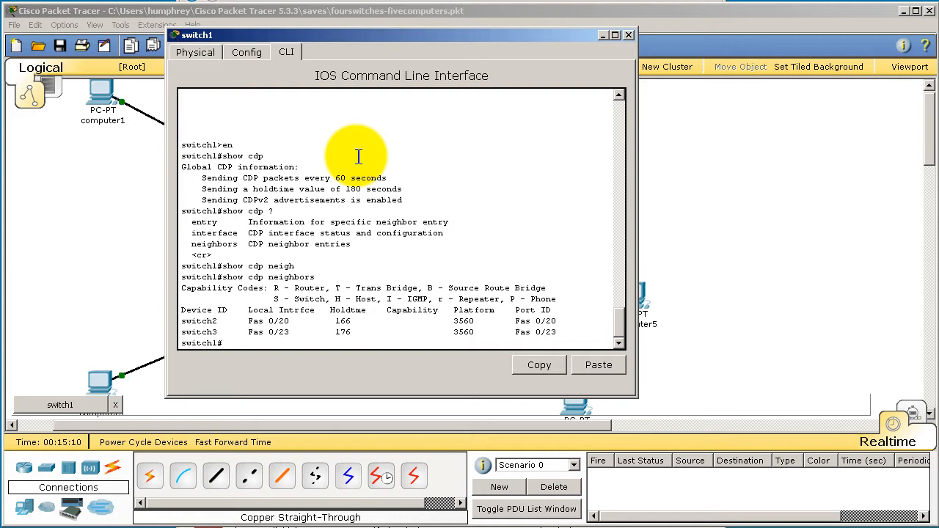
pyautogui.moveTo(336, 232)
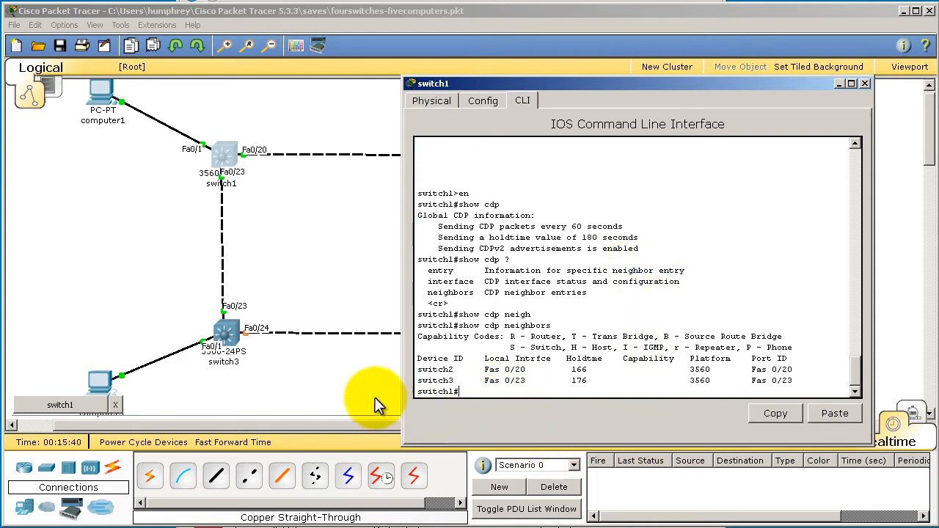
pyautogui.moveTo(229, 208)
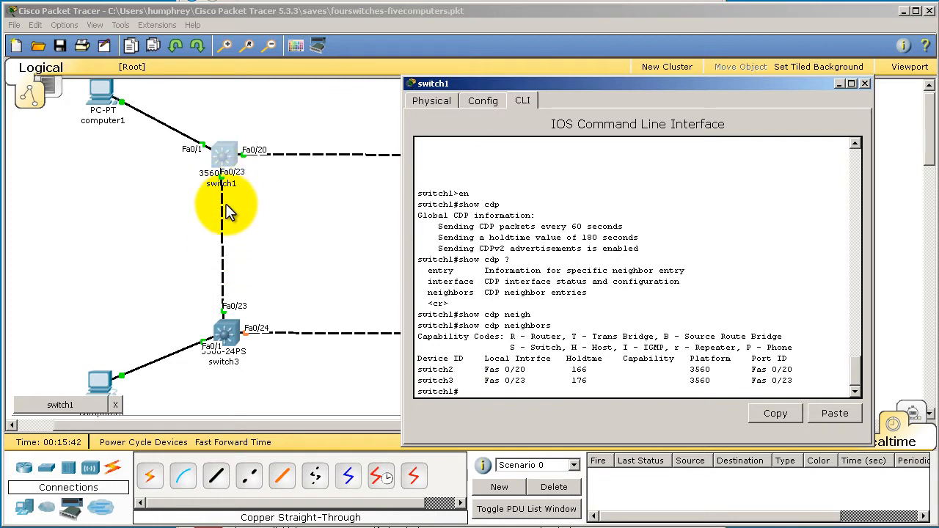
pyautogui.moveTo(235, 223)
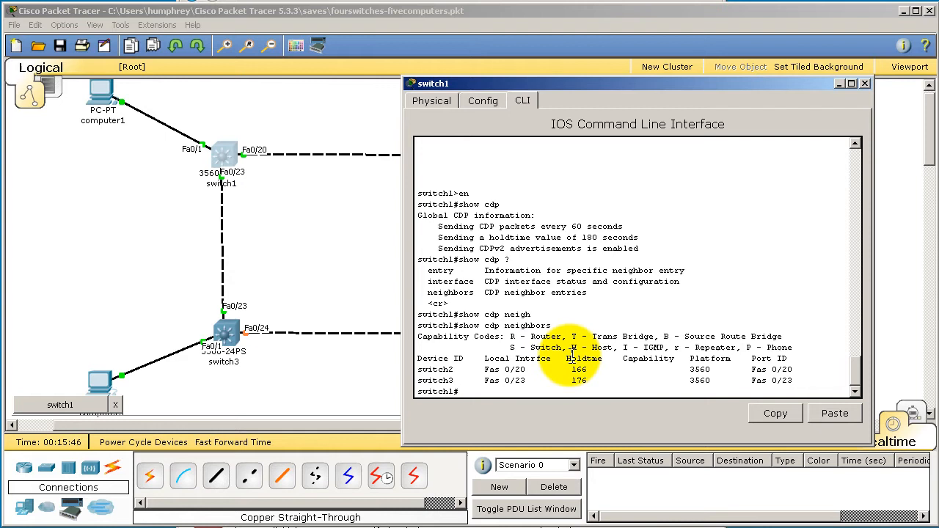
pyautogui.moveTo(725, 211)
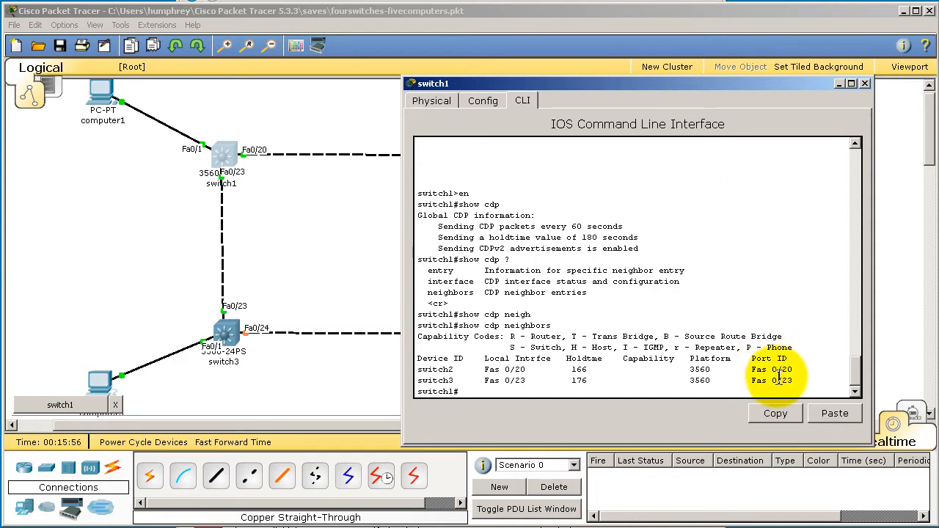
pyautogui.moveTo(756, 369)
pyautogui.write('show cdp neighbors')
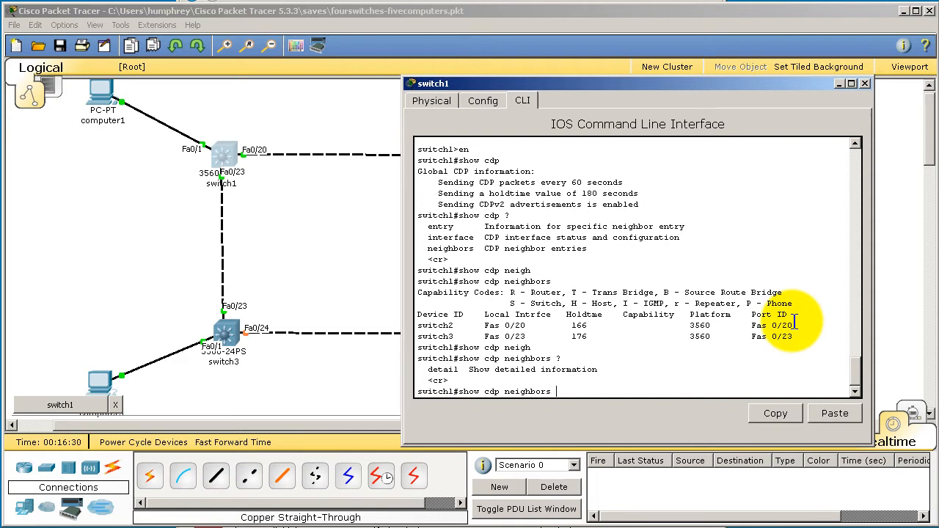
# Run 'show cdp neighbors detail' for platform, port and holdtime of each neighbor
pyautogui.write('detail')
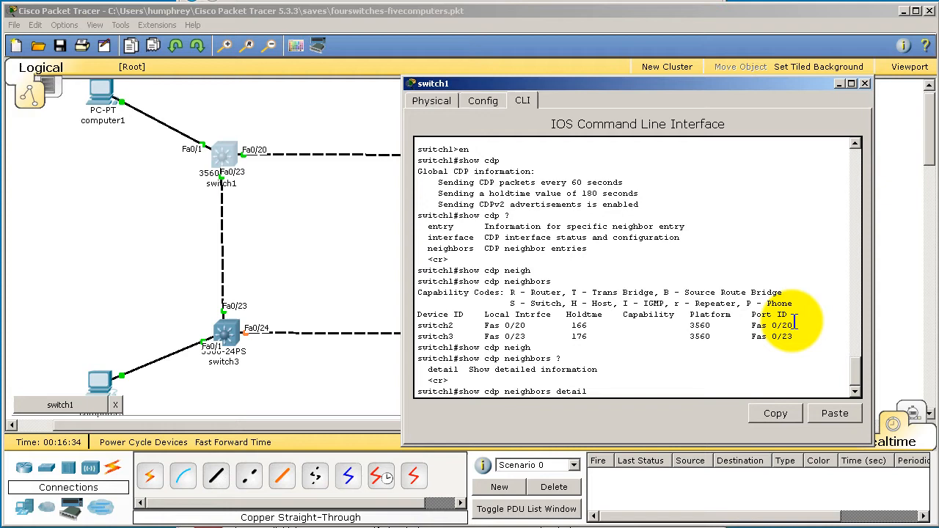
pyautogui.press('Return')
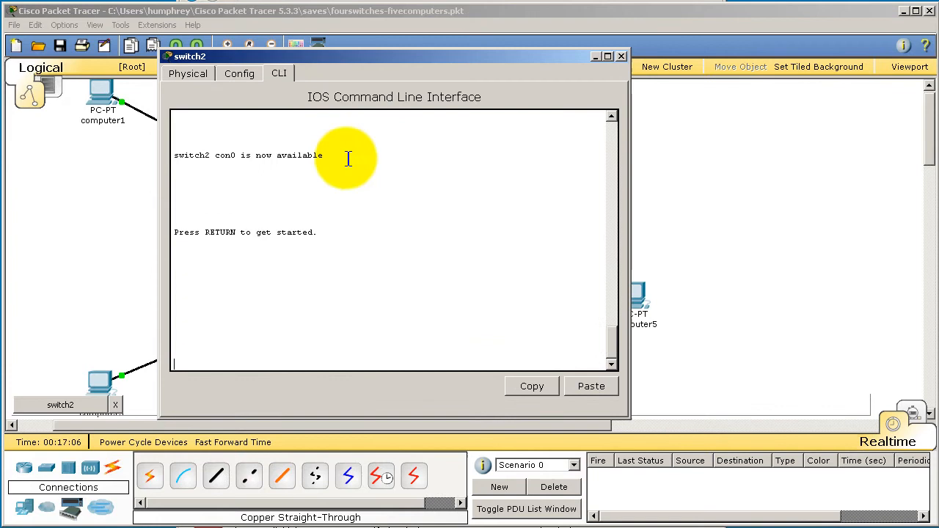
# Assign switch2's interface VLAN 1 the IP address 1.1.1.1 255.255.255.0 and end configuration
pyautogui.write('en')
pyautogui.write('conf t')
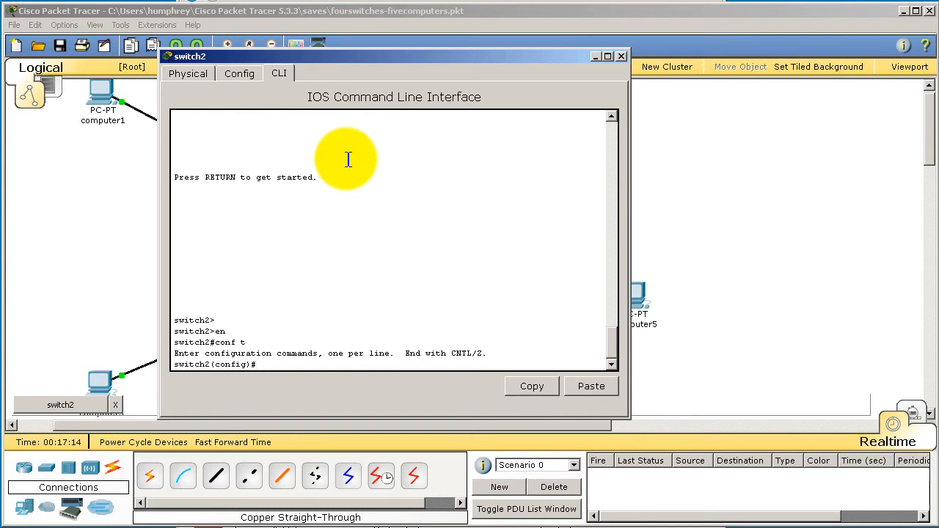
pyautogui.write('int vlan 1')
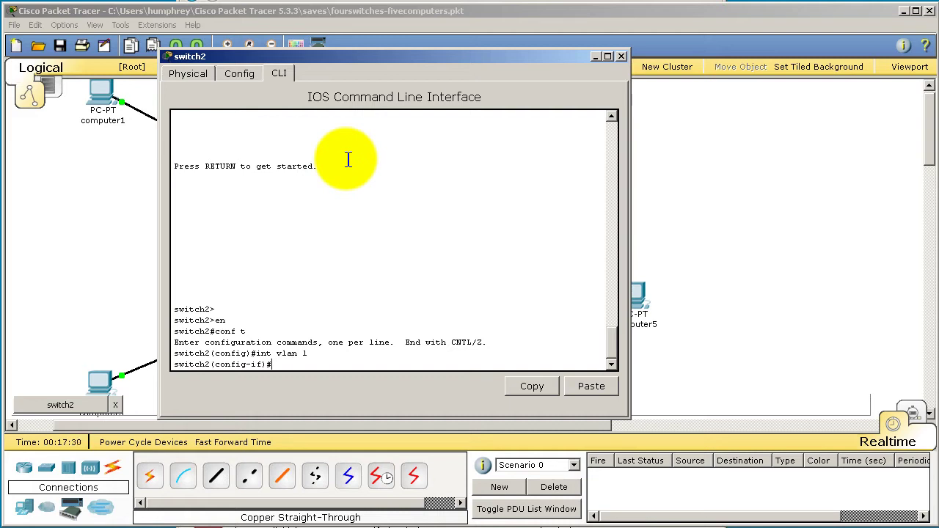
pyautogui.write('ip address 1.1.1.1 255.255.255.0')
pyautogui.write('end')
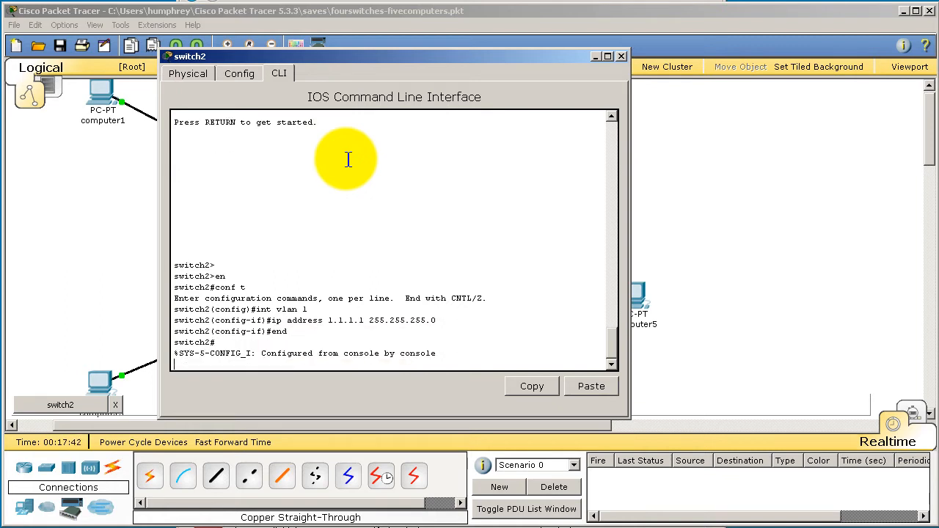
pyautogui.write('show')
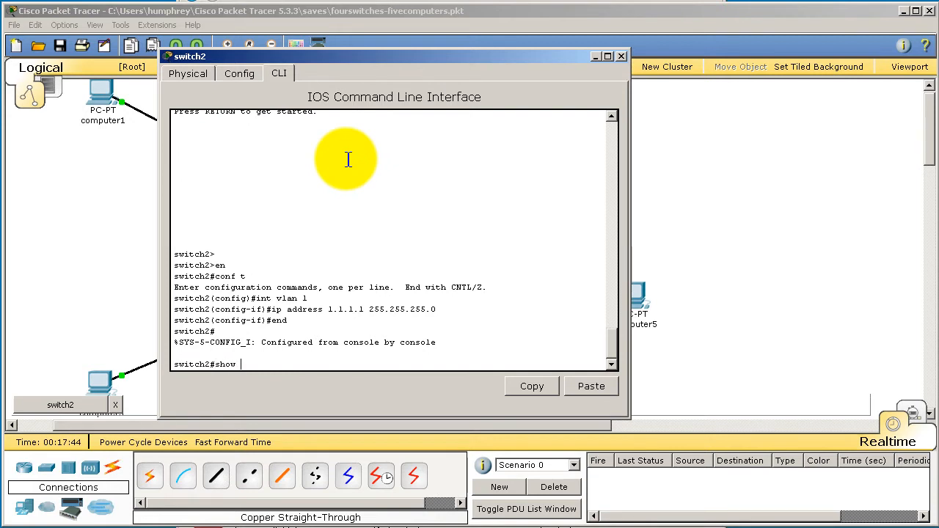
# Run 'show ip int br' revealing Vlan1 at 1.1.1.1 administratively down, then start reconfiguring VLAN 1
pyautogui.write('ip')
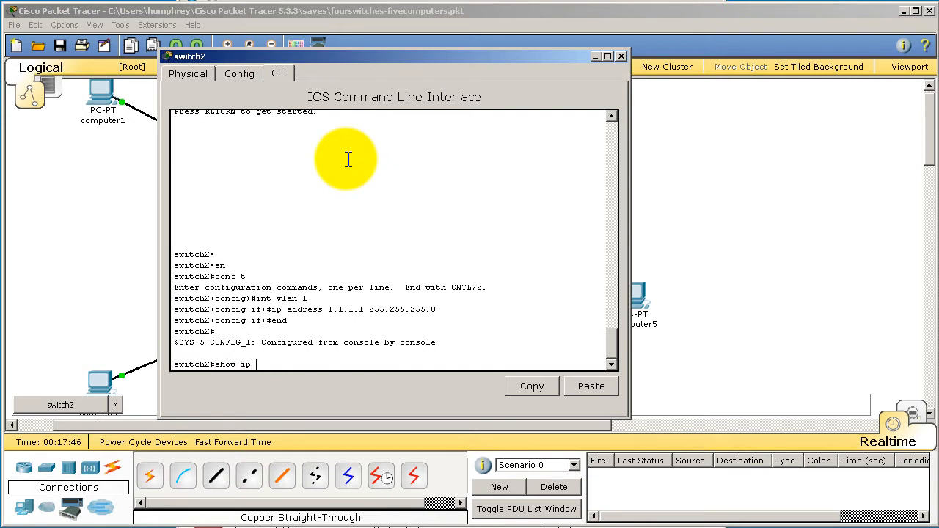
pyautogui.write('int')
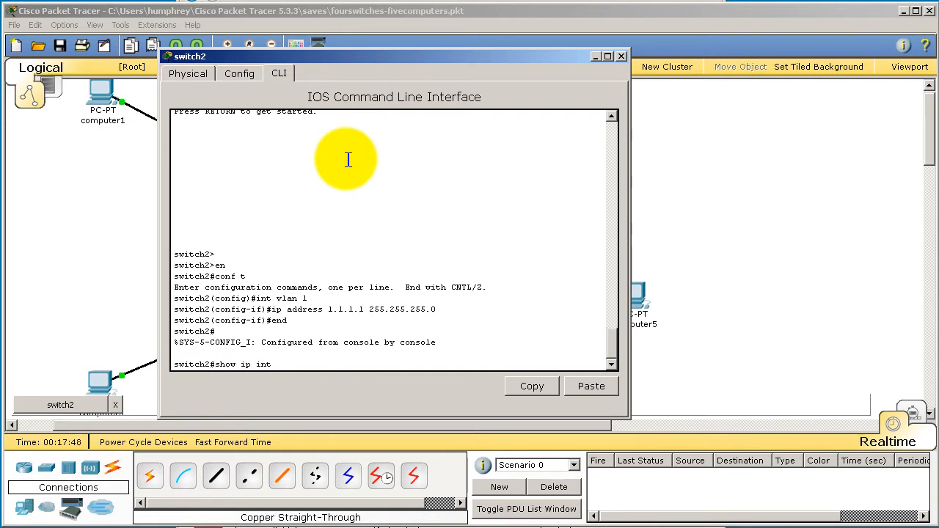
pyautogui.write('br')
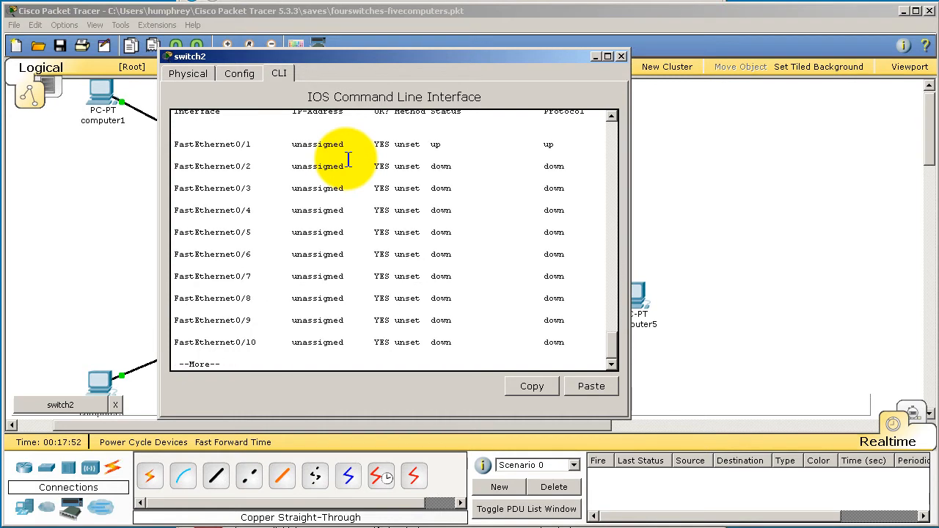
pyautogui.press('space')
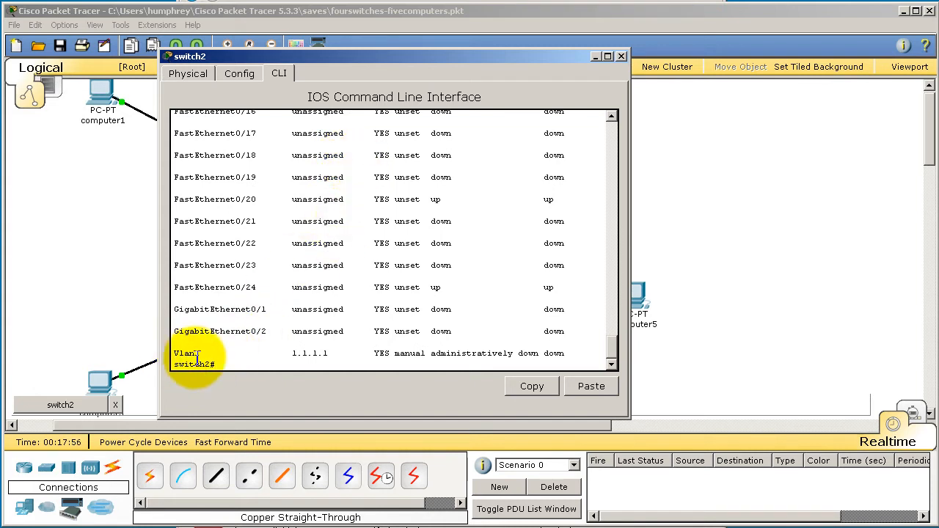
pyautogui.write('conf t')
pyautogui.write('no sh')
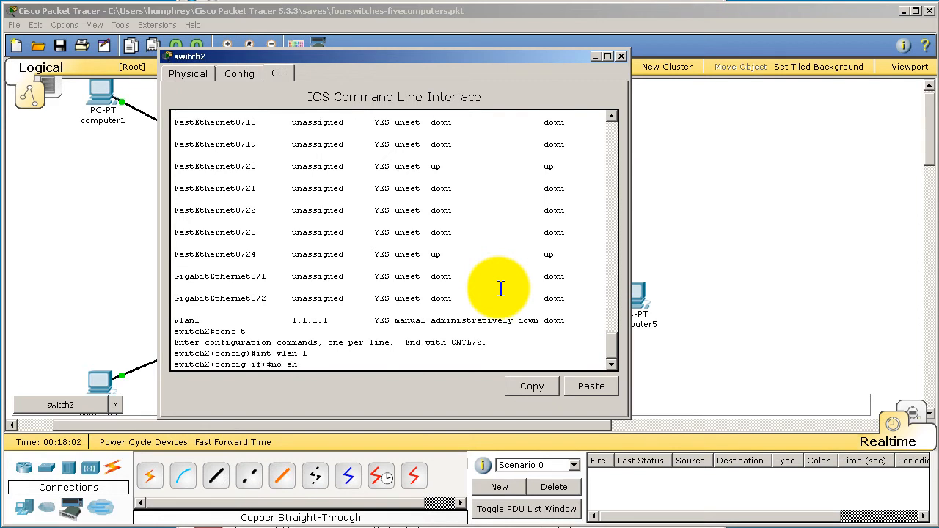
# Apply 'no shutdown' to VLAN 1 and verify it is up with 'show ip int'
pyautogui.press('Return')
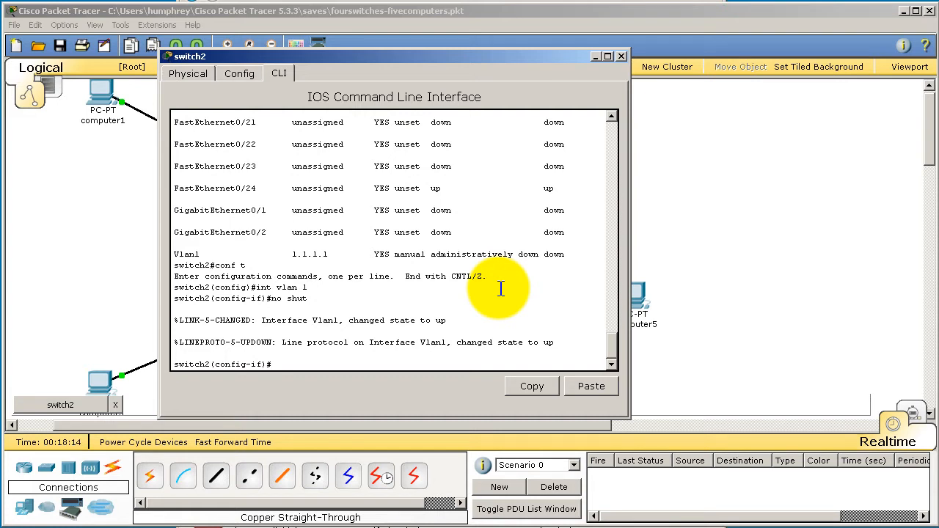
pyautogui.moveTo(537, 244)
pyautogui.write('end')
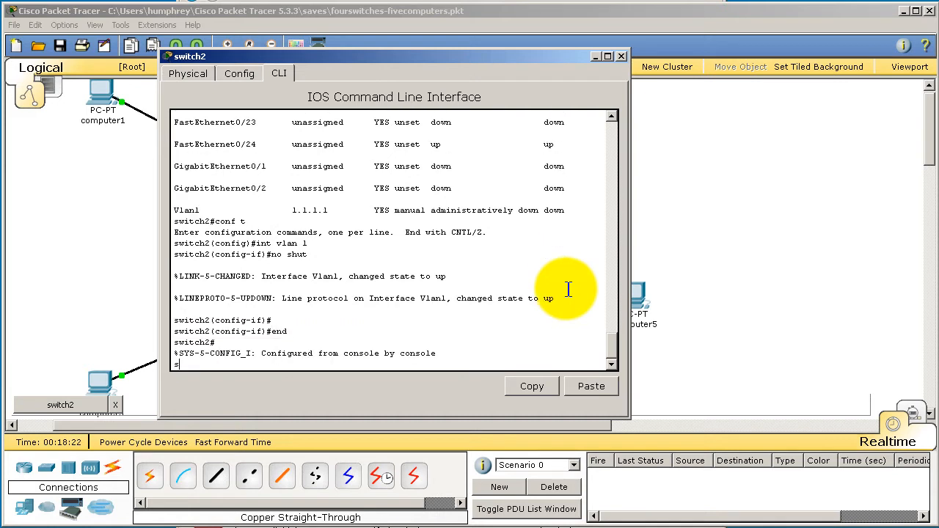
pyautogui.write('show ip int')
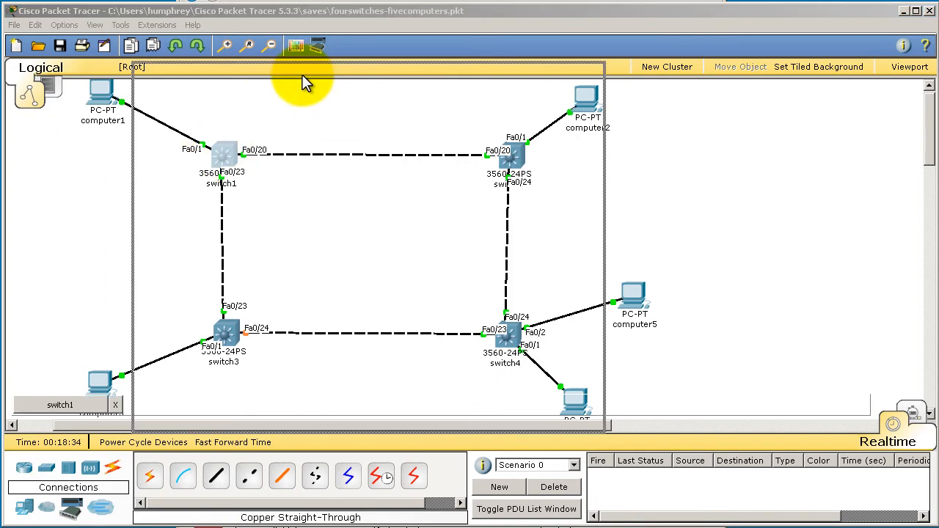
# On switch1 run 'show cdp neighbors' and its detail form showing switch3's platform and IOS version
pyautogui.click(223, 154)
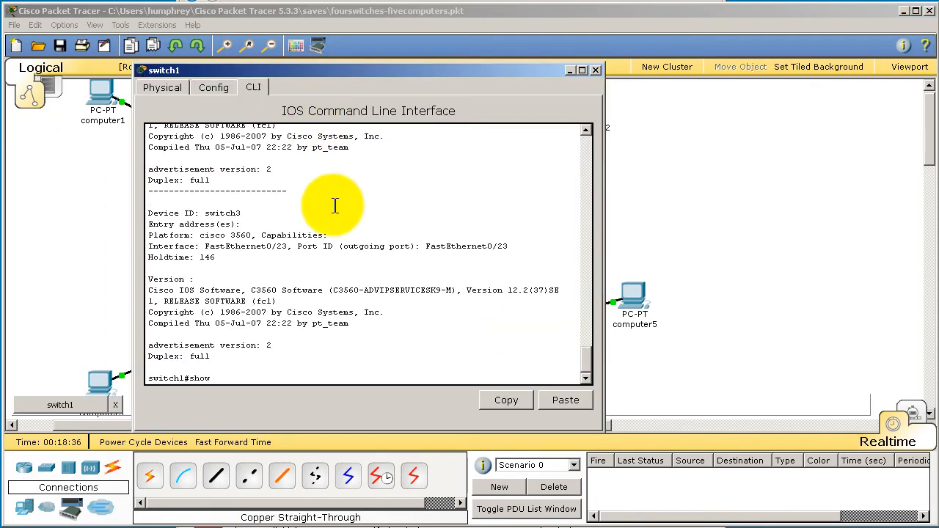
pyautogui.write('show cdp neighbors')
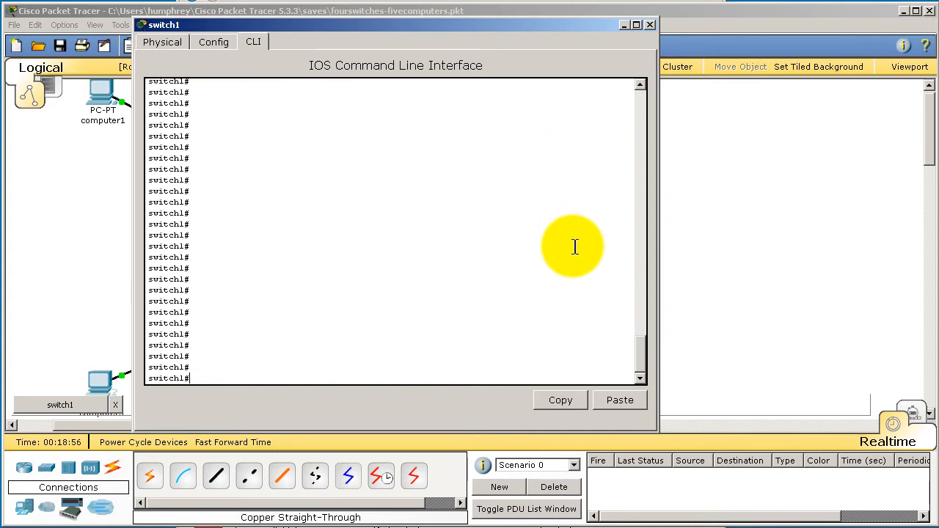
pyautogui.write('show cdp neigh')
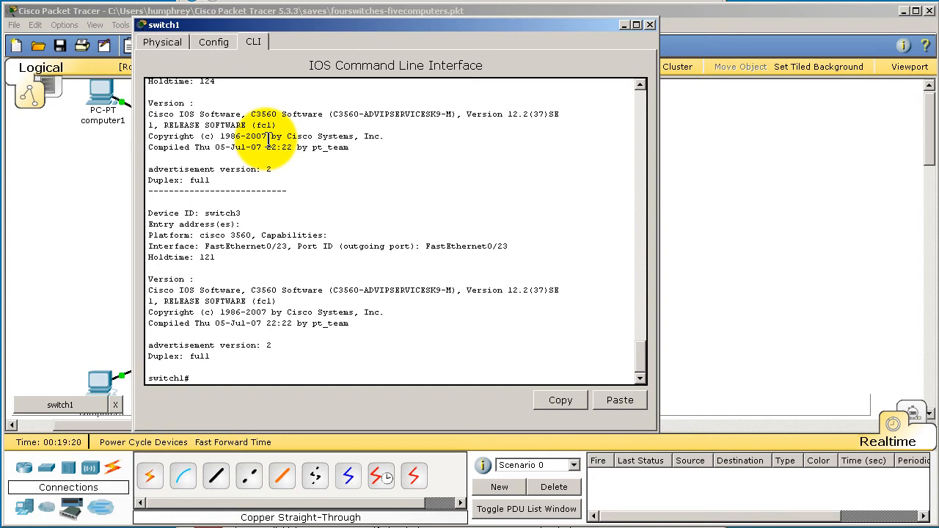
# Run 'show run' on switch1 and page through to the VLAN 1 and line settings at the end
pyautogui.write('show run')
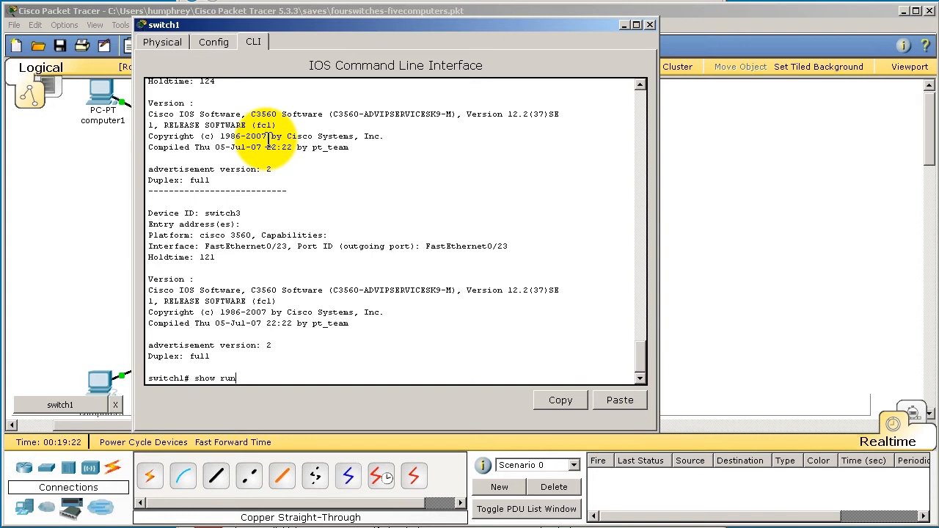
pyautogui.press('Return')
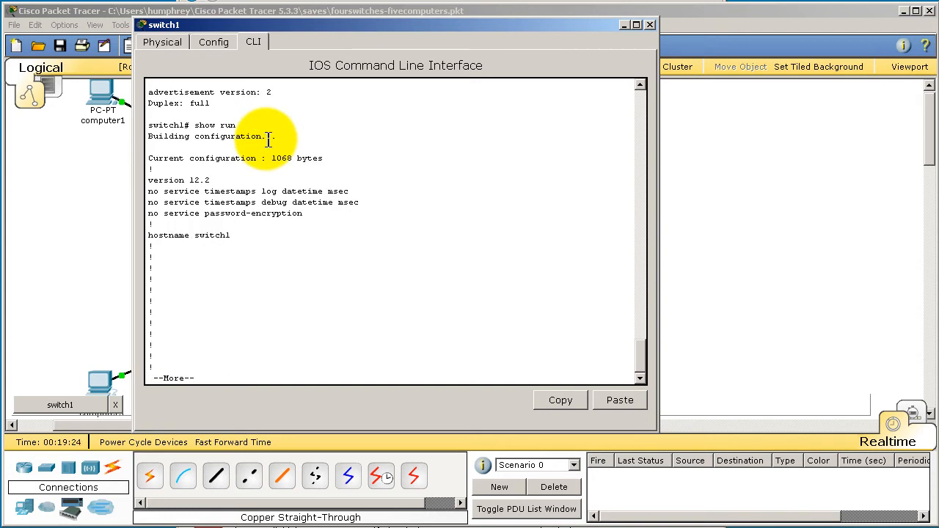
pyautogui.press('space')
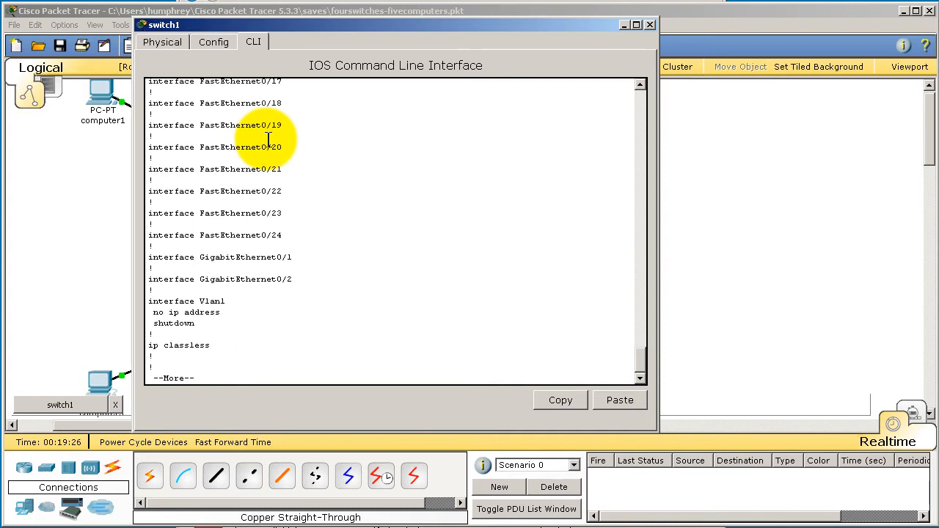
pyautogui.press('space')
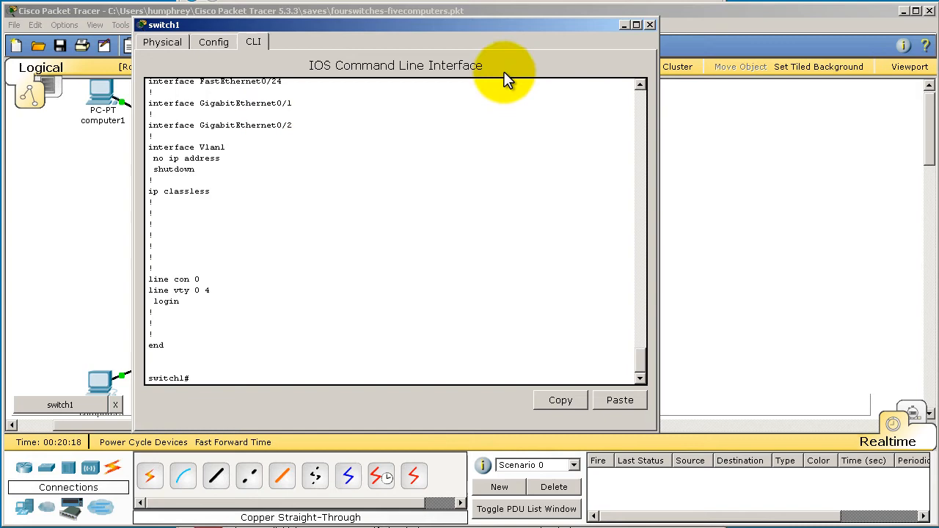
# On switch2 apply 'no cdp run', confirm 'show cdp' reports CDP not enabled, and close its window
pyautogui.click(647, 24)
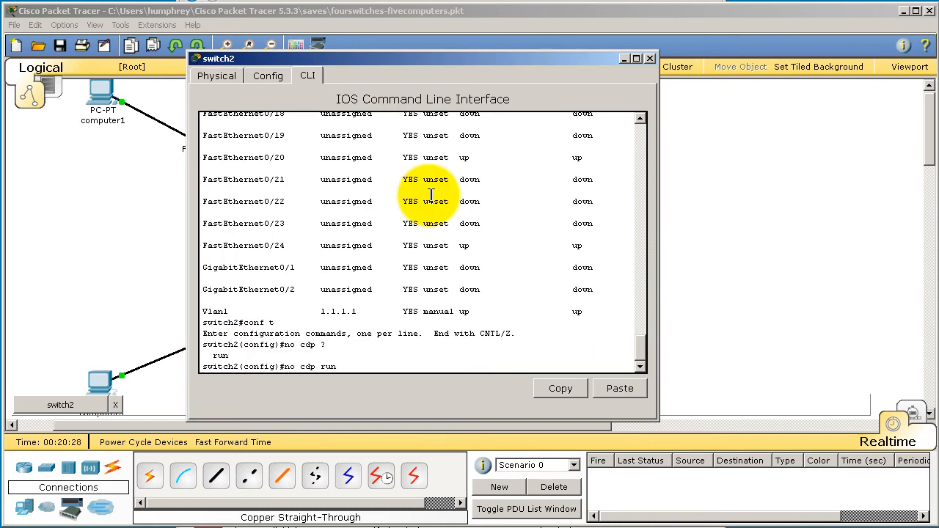
pyautogui.press('Return')
pyautogui.write('end')
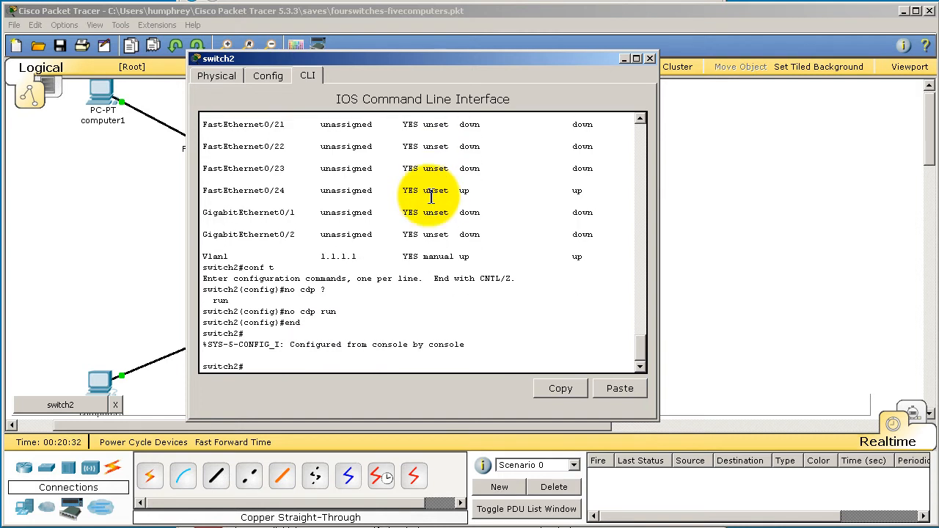
pyautogui.write('show cdp')
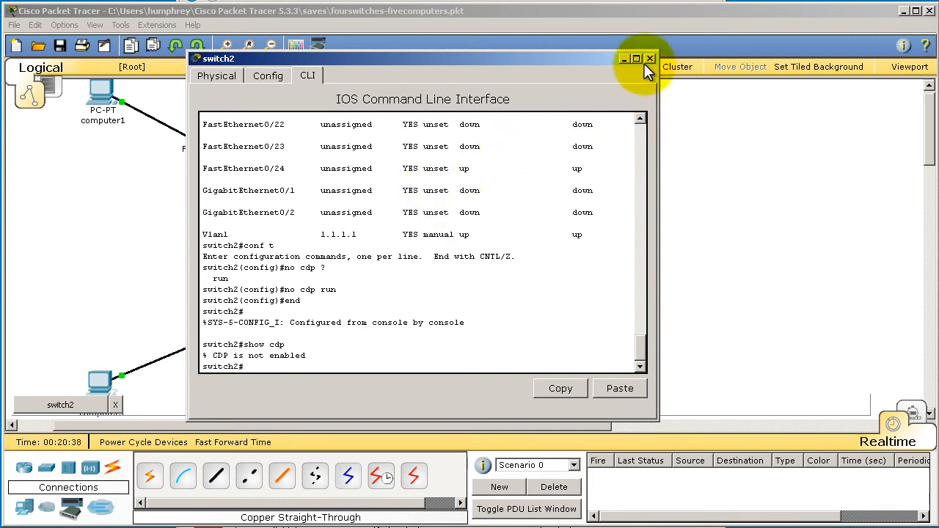
pyautogui.click(649, 59)
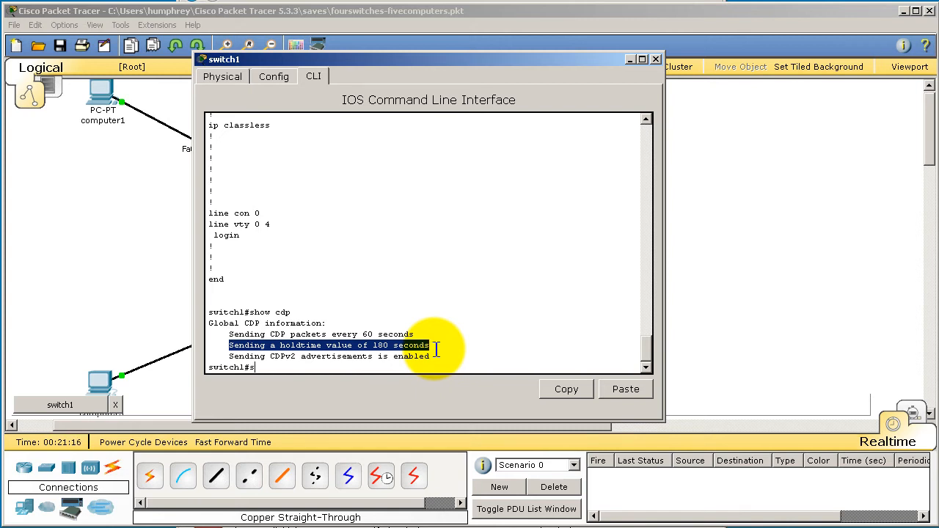
# Repeat 'show cdp neighbors' on switch1, watching switch2's holdtime count down to 59 seconds
pyautogui.write('show cdp neighbors')
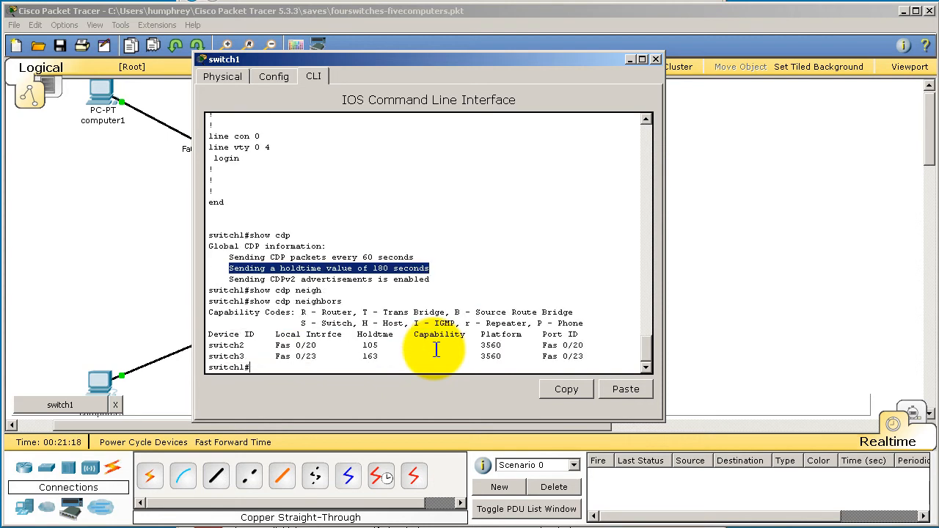
pyautogui.moveTo(253, 335)
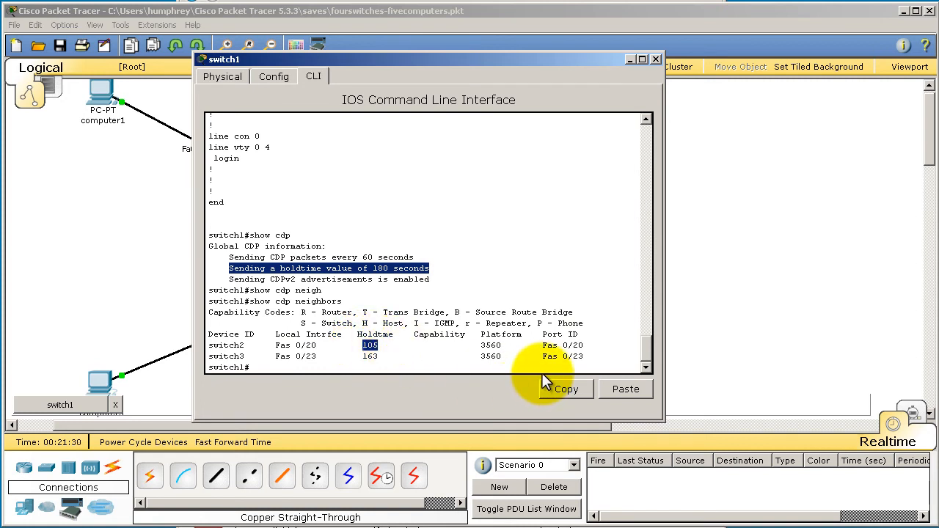
pyautogui.write('show cdp neighbors')
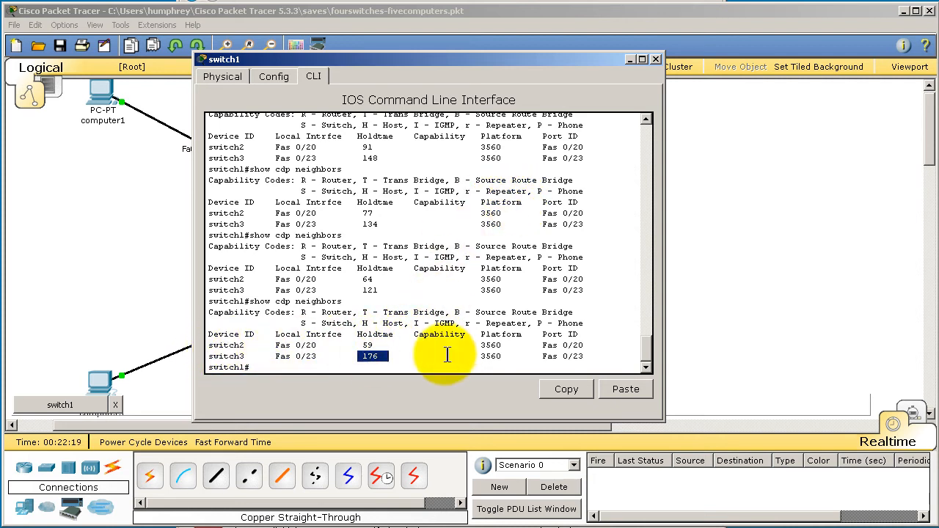
pyautogui.moveTo(807, 411)
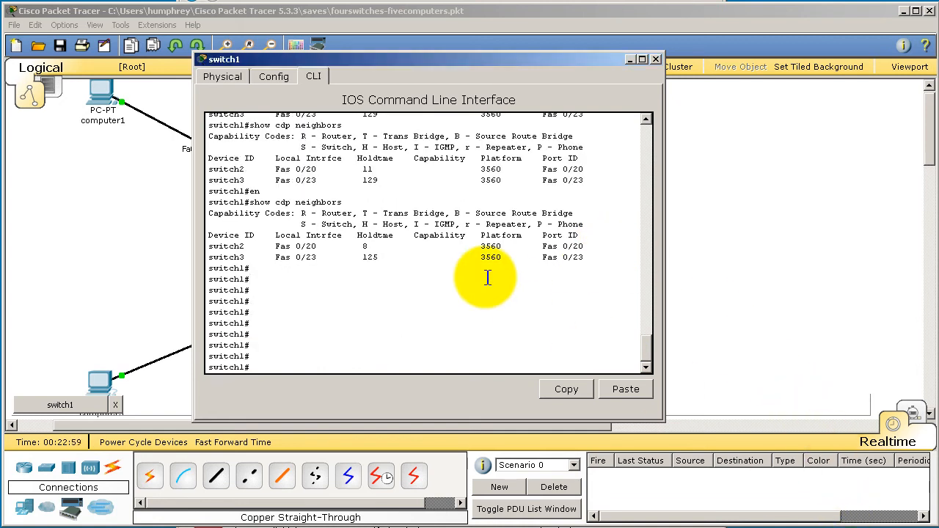
# Confirm switch2 has aged out of switch1's CDP neighbor table and begin disabling CDP
pyautogui.write('show cdp neighbors')
pyautogui.write('int fast 0/1')
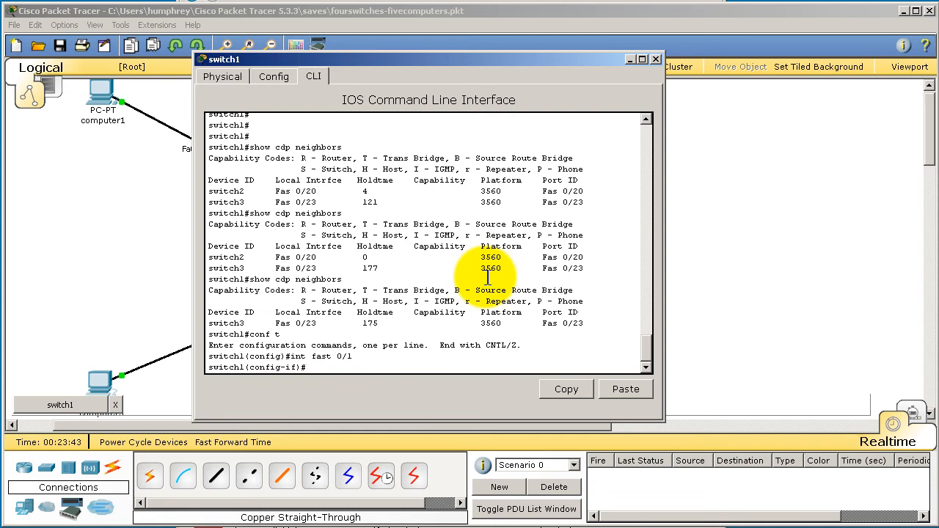
pyautogui.write('no cdp enable')
pyautogui.write('end')
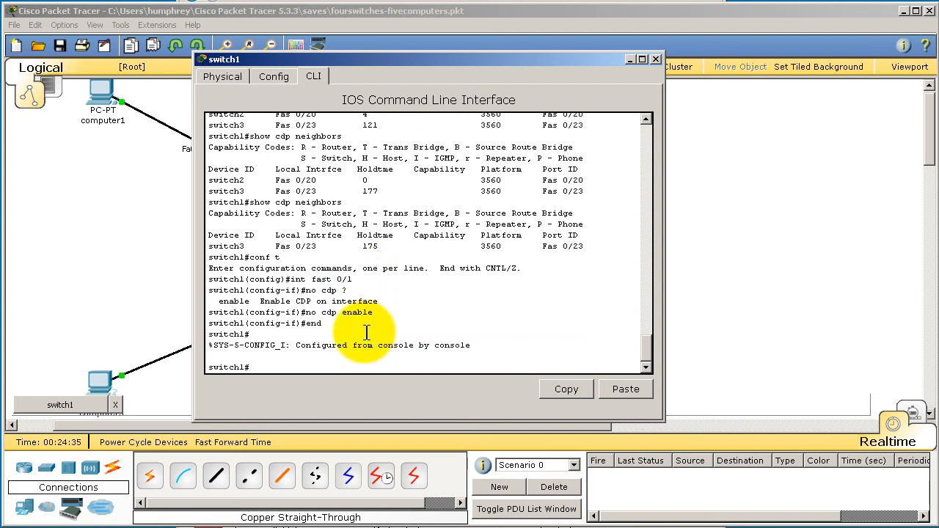
# Disable CDP on switch1's FastEthernet0/1 with 'no cdp enable' and verify with show cdp
pyautogui.write('conf t')
pyautogui.write('no cdp run')
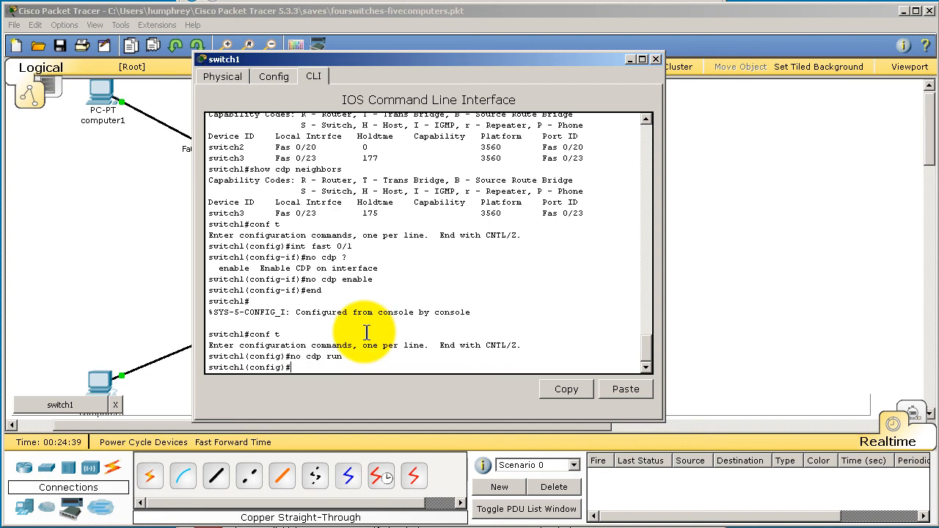
pyautogui.write('int fast 0/1')
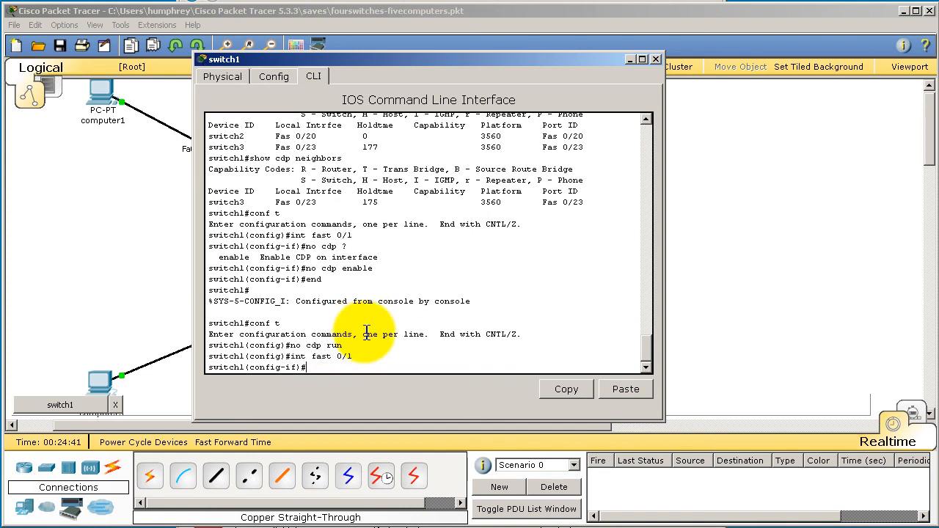
pyautogui.write('no')
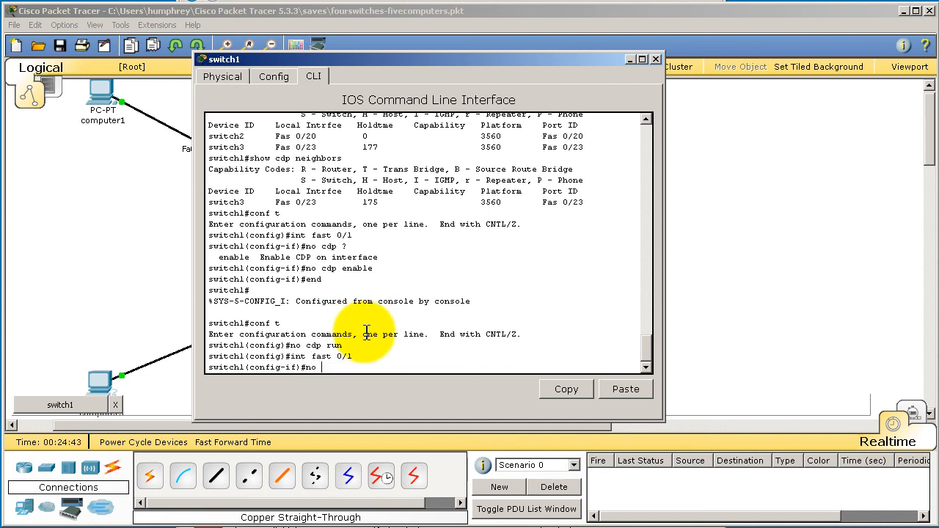
pyautogui.write('cdp enable')
pyautogui.write('end')
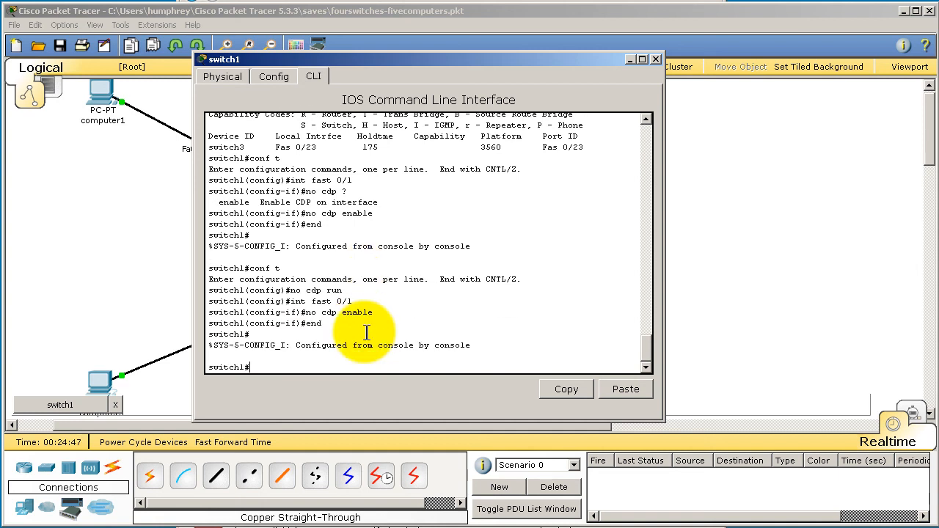
pyautogui.write('show cdp')
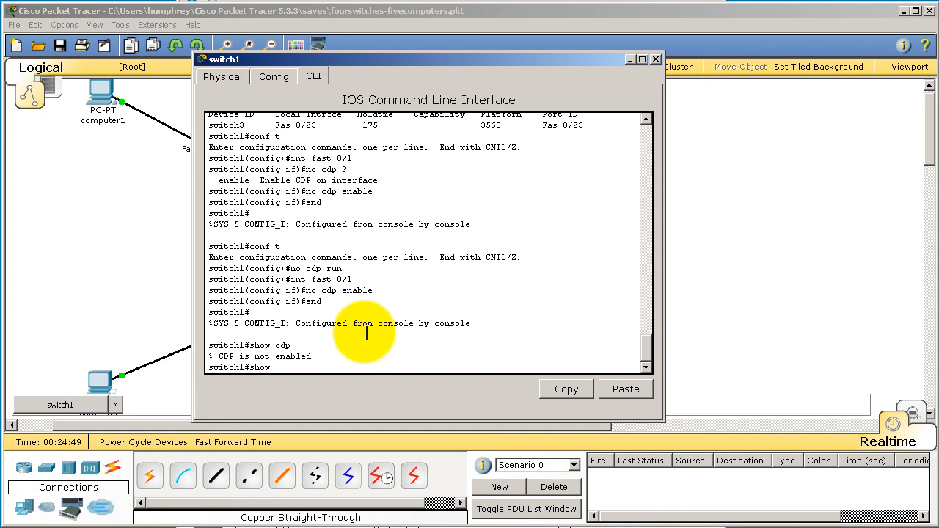
# Re-enable CDP on switch1 and view its settings and detailed neighbor list
pyautogui.write('co')
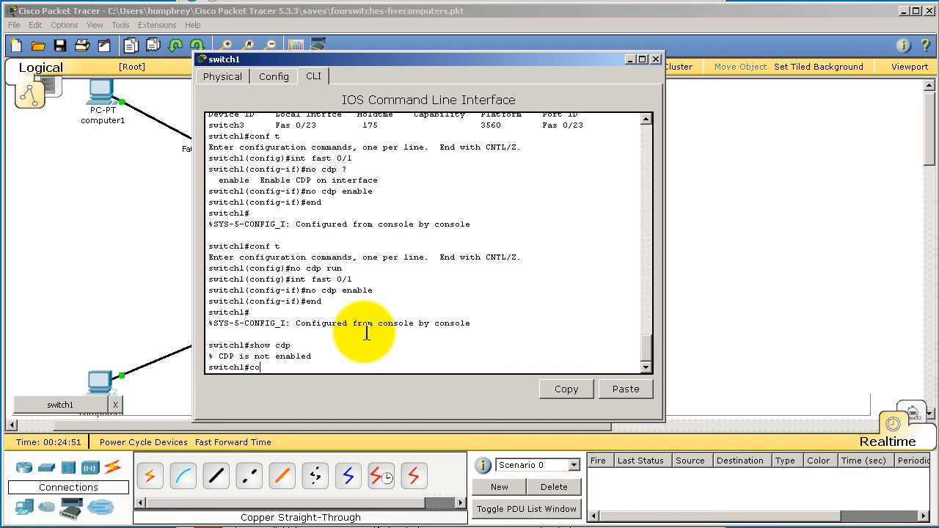
pyautogui.write('conf t')
pyautogui.write('exit')
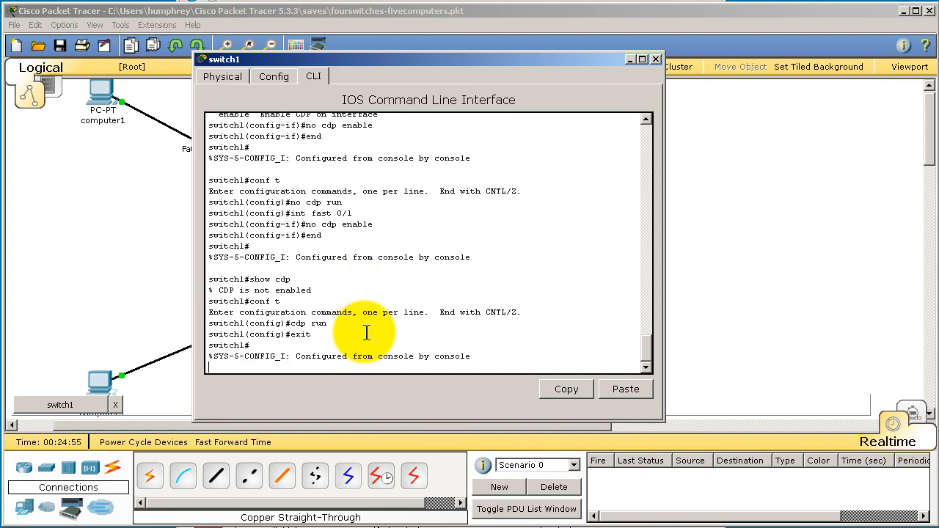
pyautogui.write('show cdp neg')
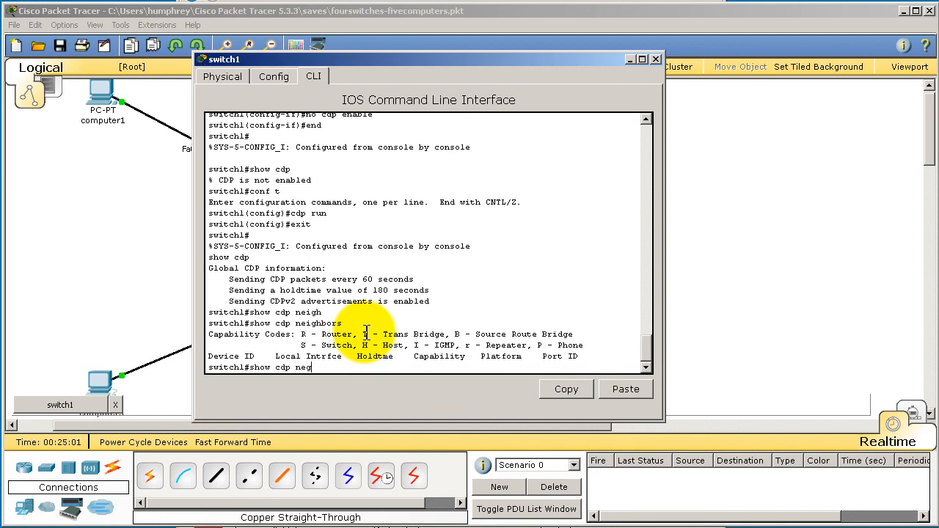
pyautogui.write('show cdp neighbors detail')
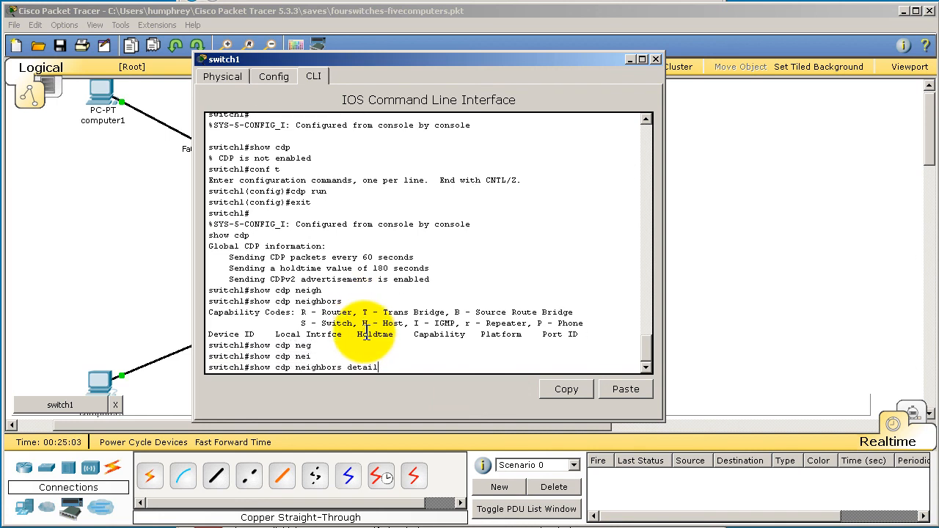